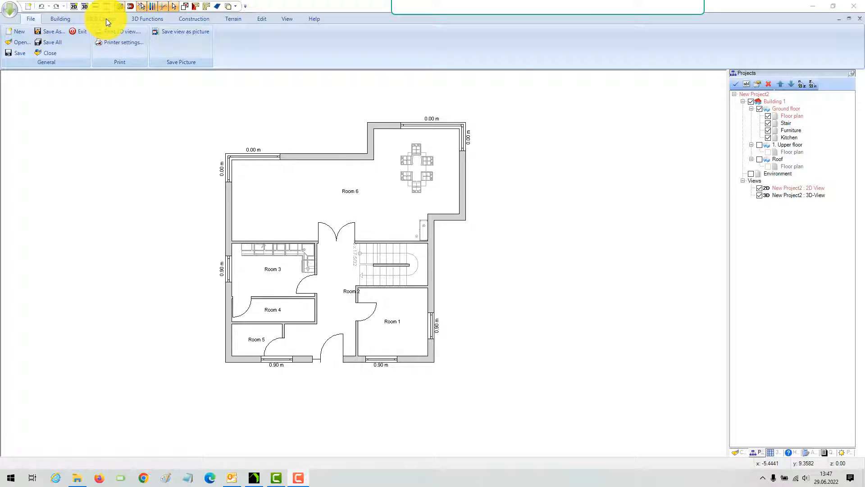
# Bring up the 2D & Layout functions to start a single dimension on the ground floor plan
pyautogui.click(100, 18)
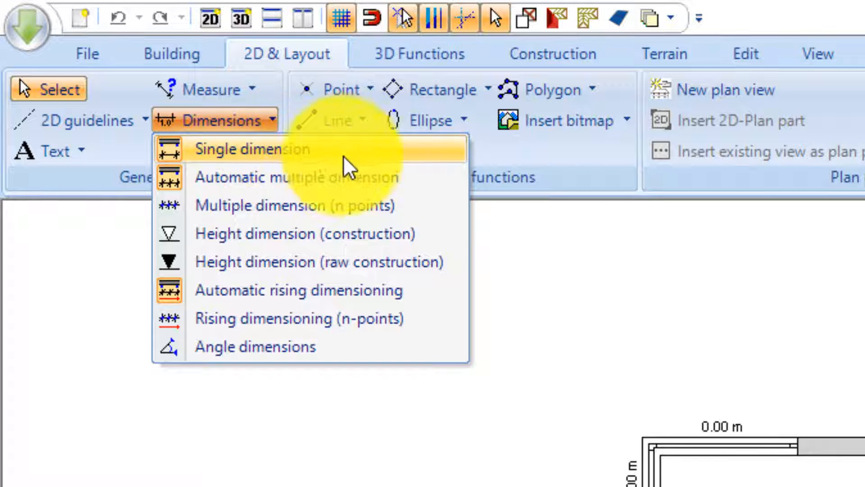
pyautogui.moveTo(427, 184)
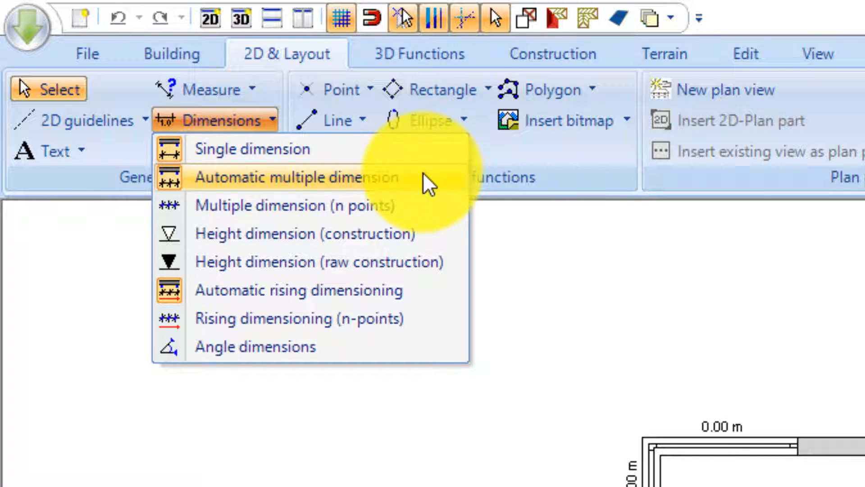
pyautogui.moveTo(336, 149)
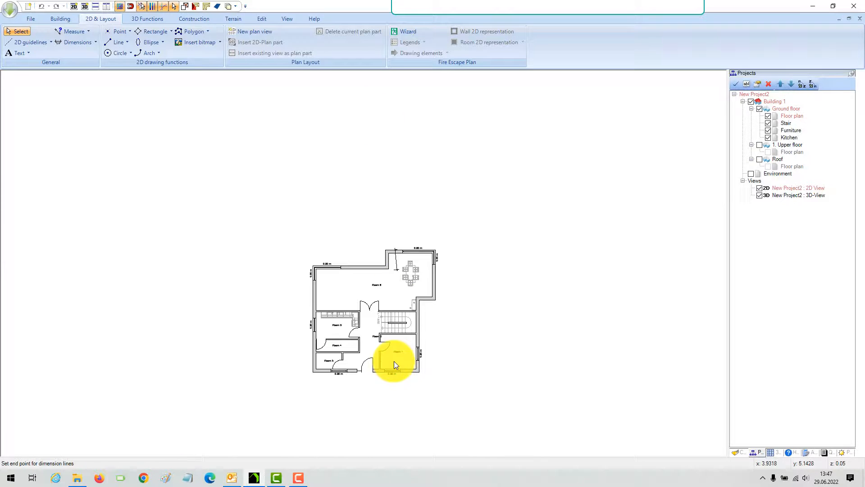
# Place the vertical 11.50 overall dimension to the left of the ground floor plan
pyautogui.scroll(3)
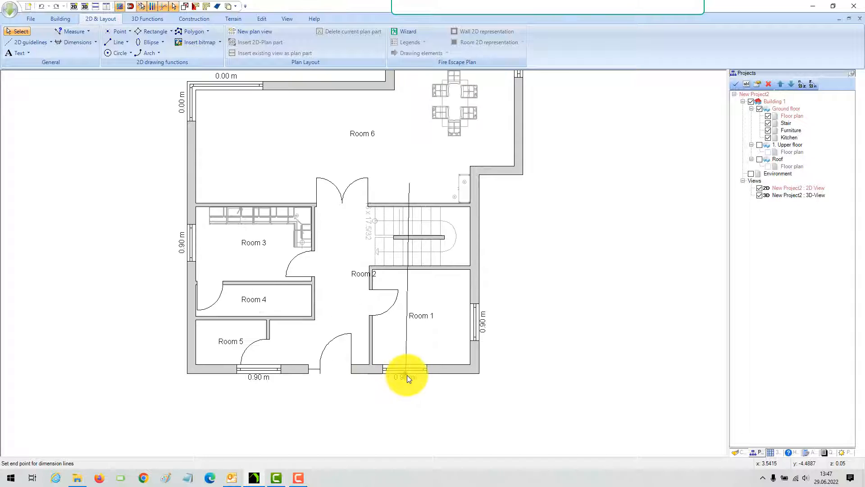
pyautogui.scroll(3)
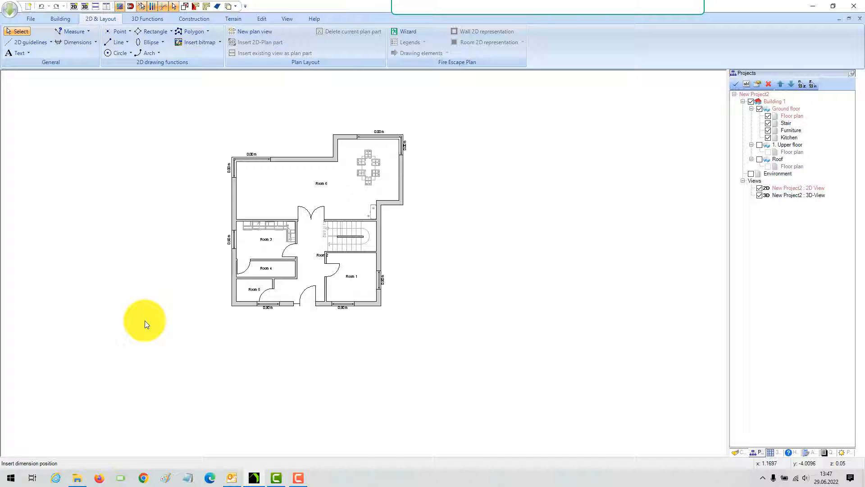
pyautogui.click(134, 319)
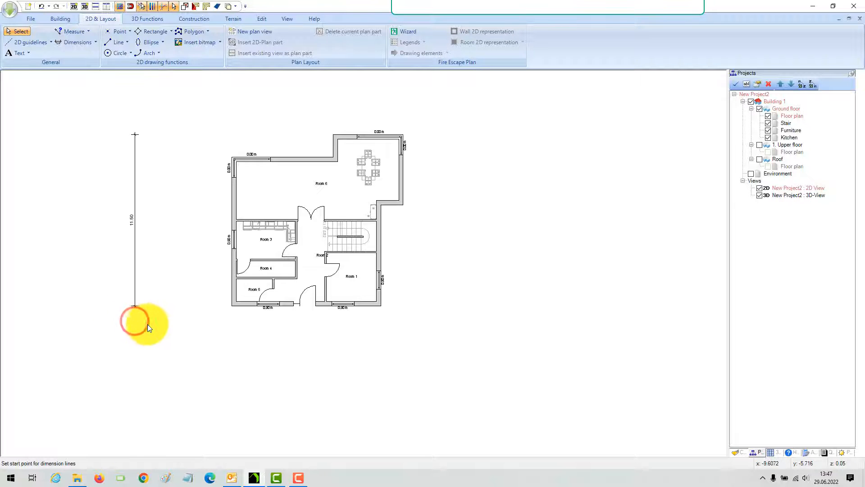
# Add a multiple-point dimension chain of 1.50 and 10.00 beside the 11.50 dimension
pyautogui.click(77, 42)
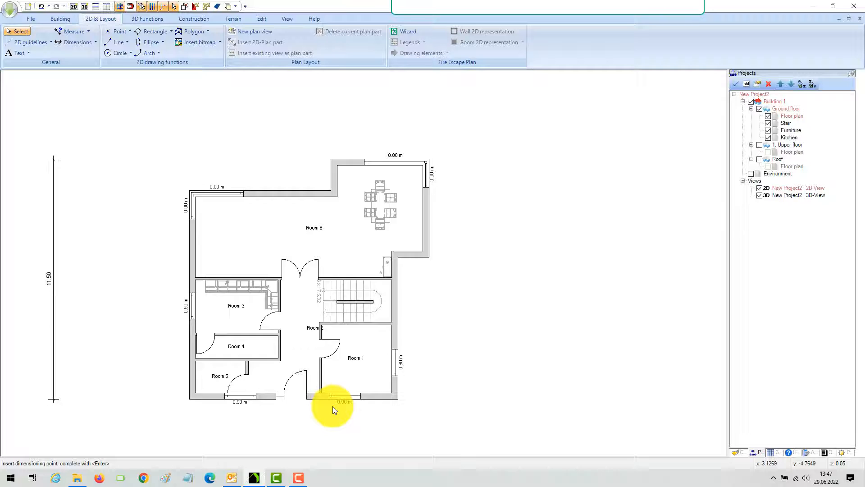
pyautogui.scroll(3)
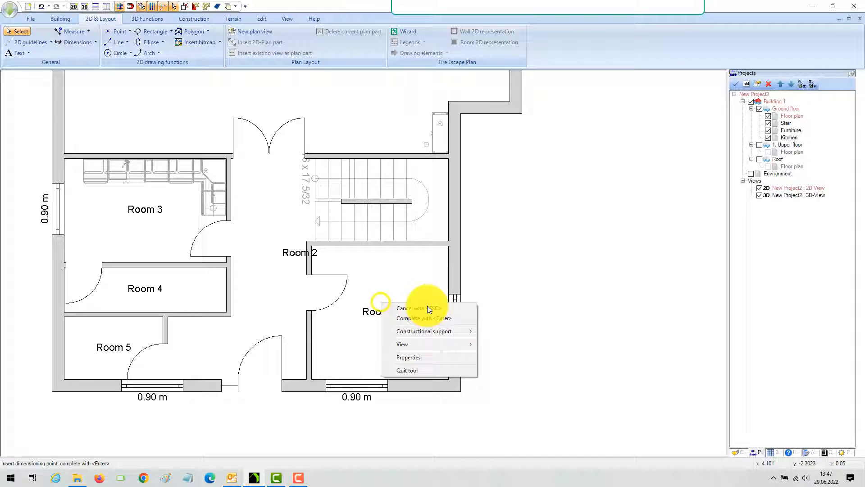
pyautogui.click(408, 308)
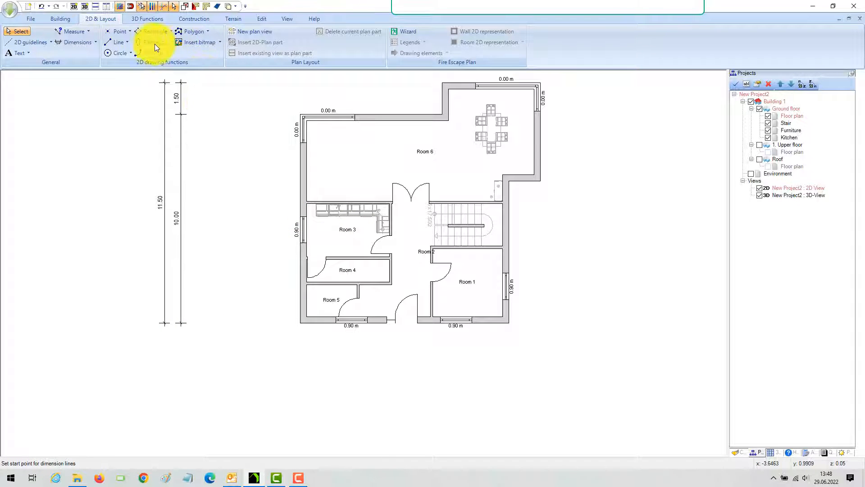
pyautogui.click(77, 42)
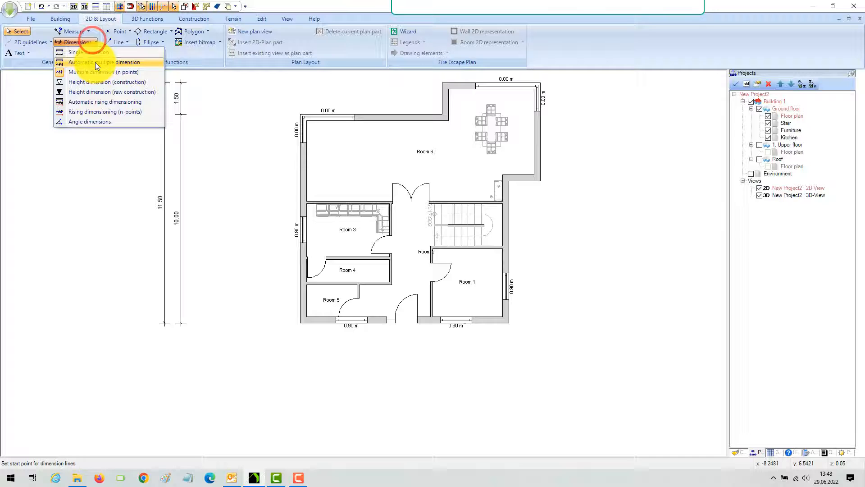
# Add automatic dimension chains along the left wall, one reading 1.36, 3.54, 1.26, 3.84
pyautogui.click(99, 62)
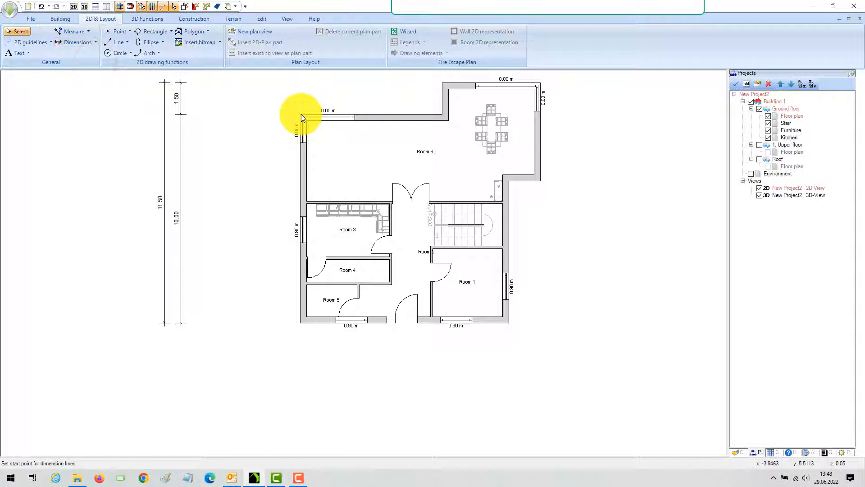
pyautogui.click(302, 118)
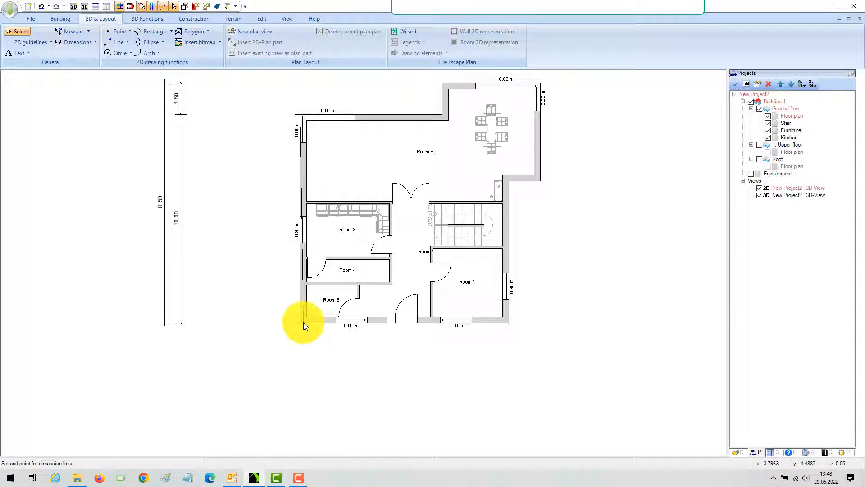
pyautogui.moveTo(303, 326)
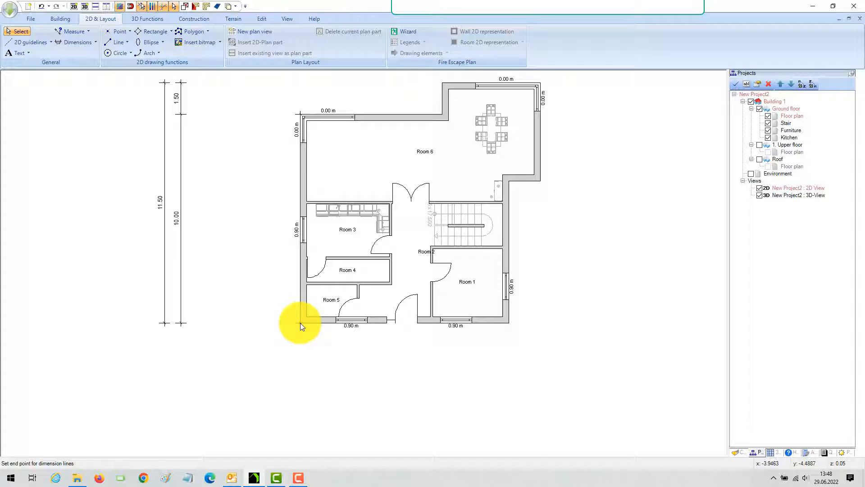
pyautogui.click(300, 323)
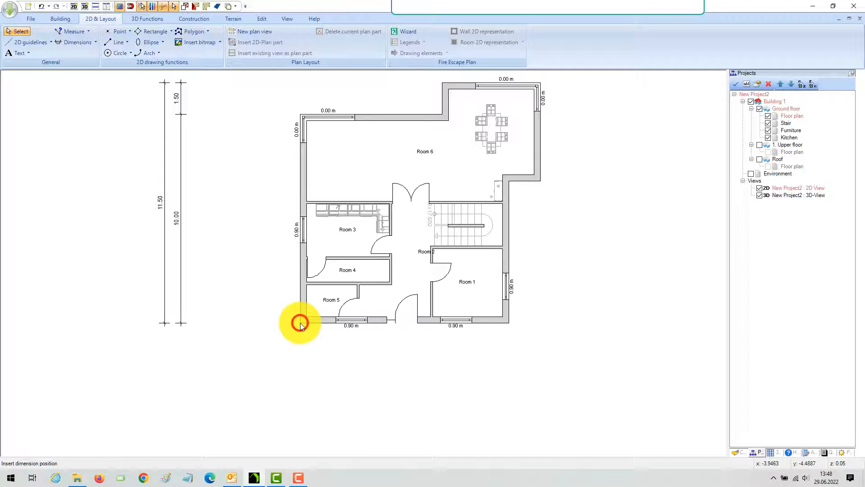
pyautogui.moveTo(200, 324)
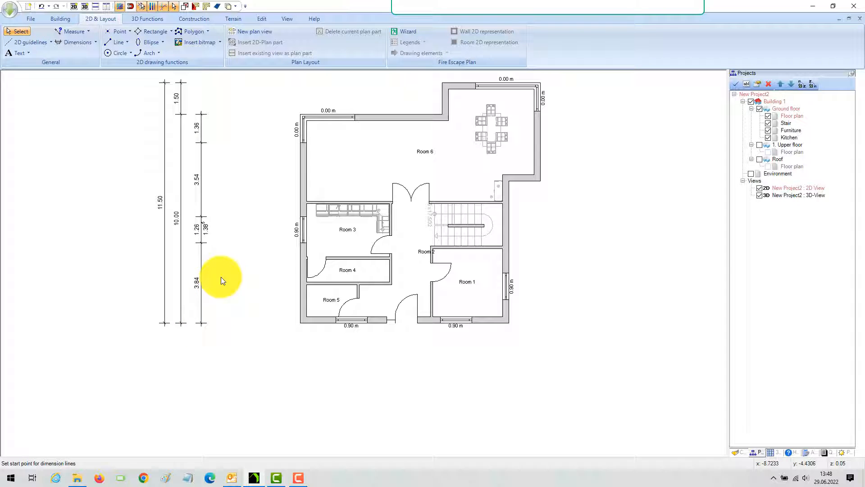
pyautogui.moveTo(392, 113)
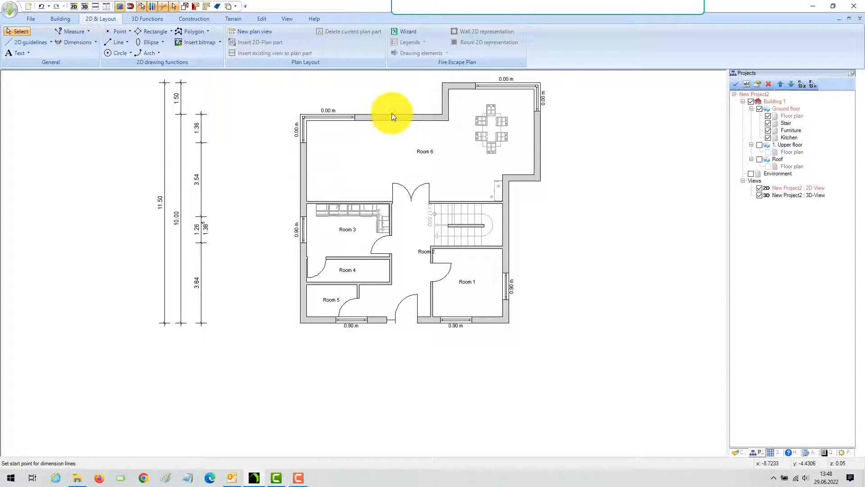
pyautogui.moveTo(378, 325)
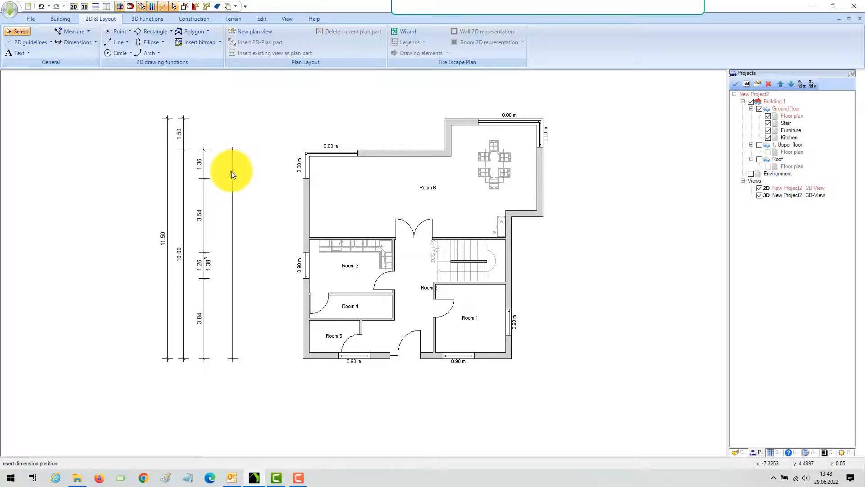
pyautogui.click(233, 171)
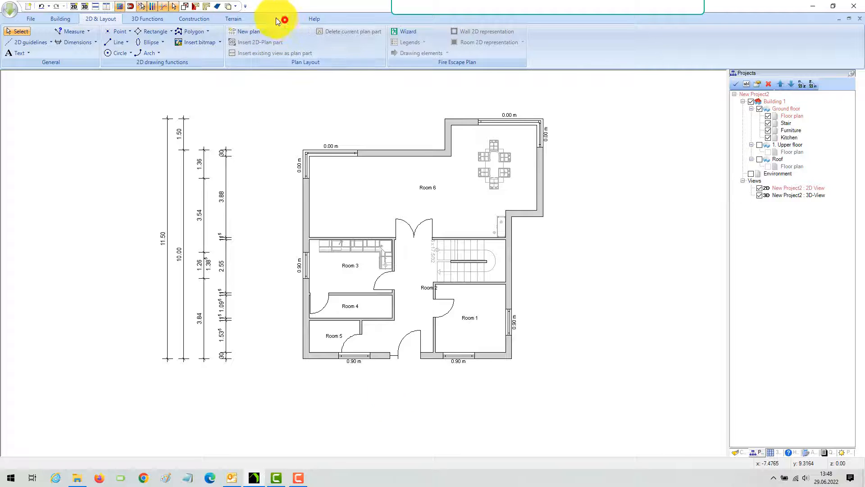
# Bring up the view functions to begin a new section view of the house
pyautogui.click(287, 19)
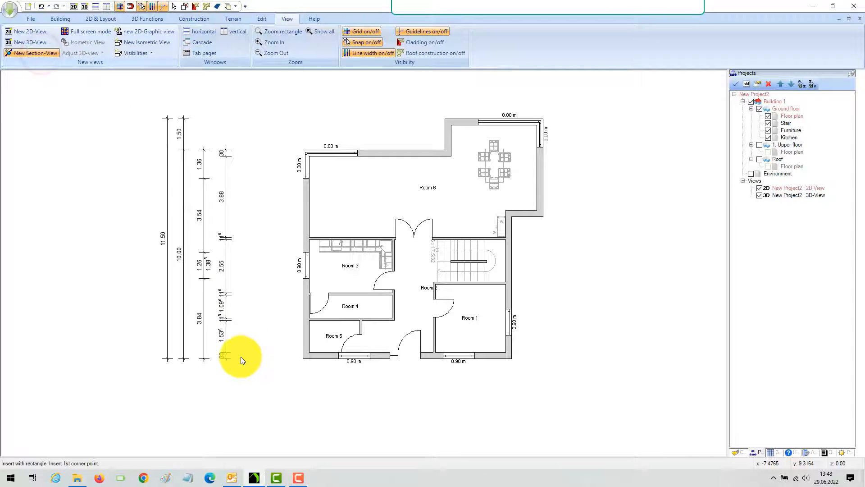
pyautogui.moveTo(273, 290)
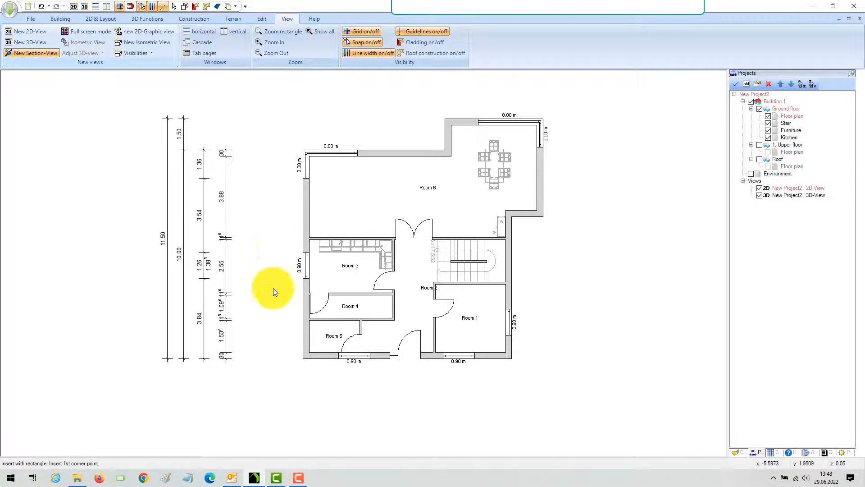
pyautogui.moveTo(575, 275)
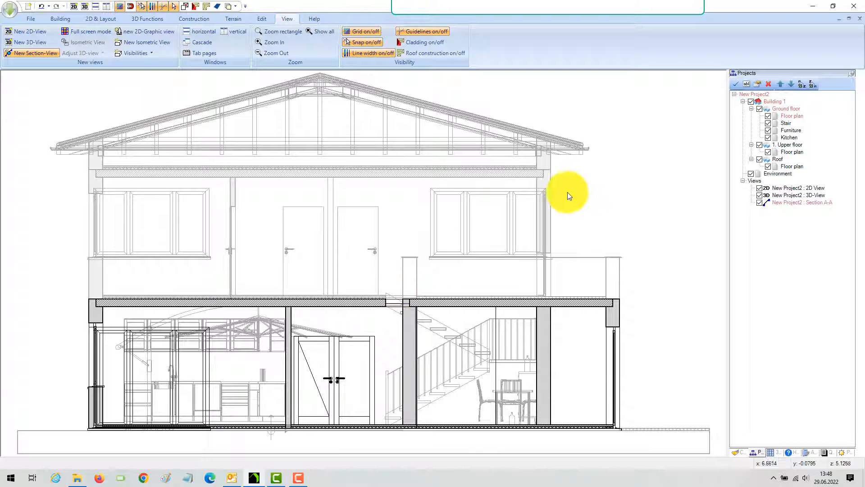
# Mark the upper floor slab with raw +2.85 and finished +2.93 height levels
pyautogui.click(100, 18)
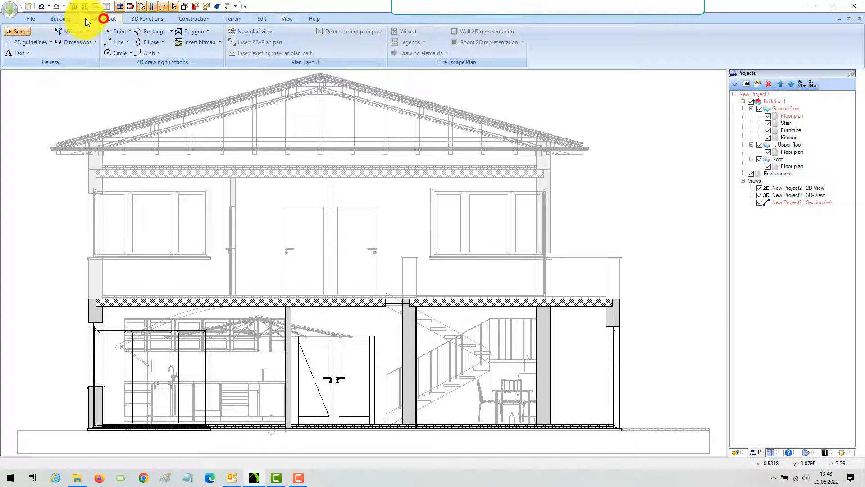
pyautogui.click(77, 42)
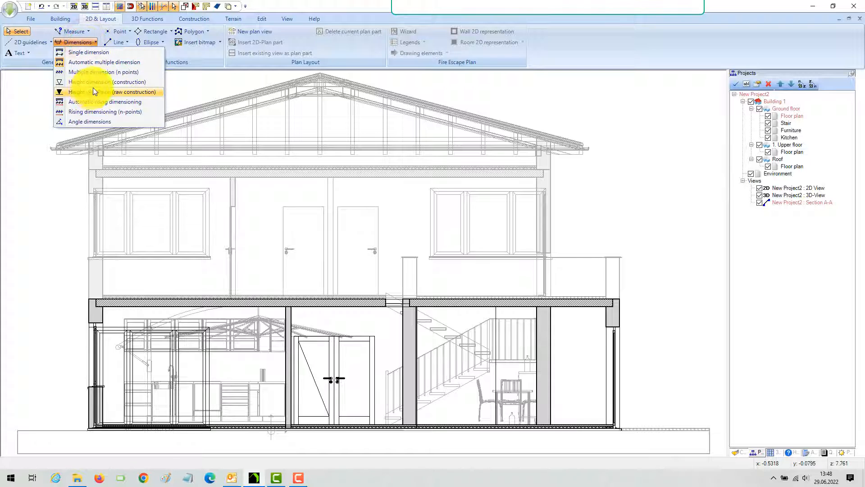
pyautogui.click(105, 91)
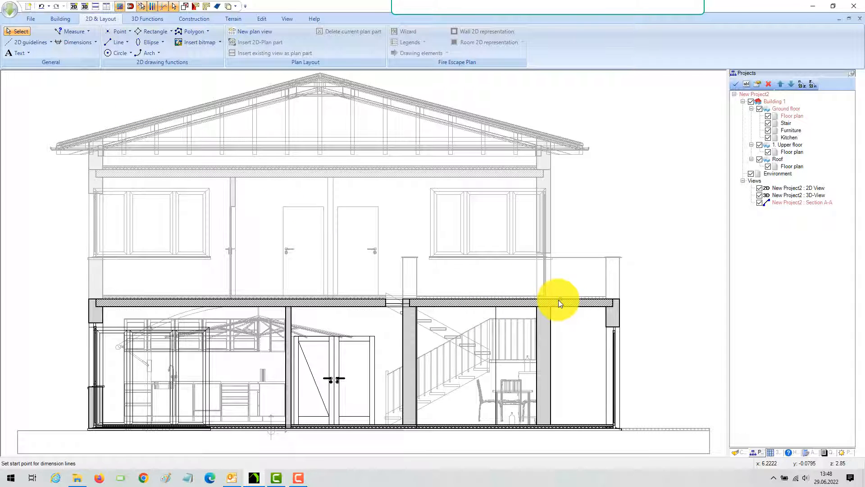
pyautogui.scroll(3)
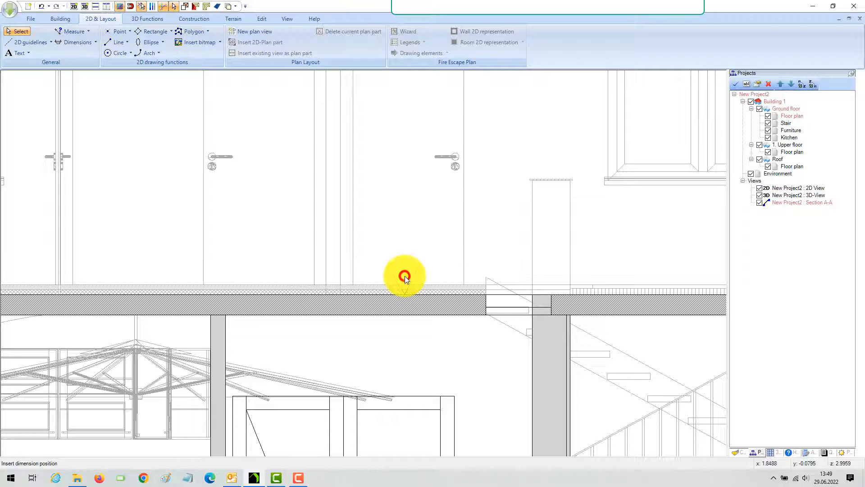
pyautogui.click(405, 276)
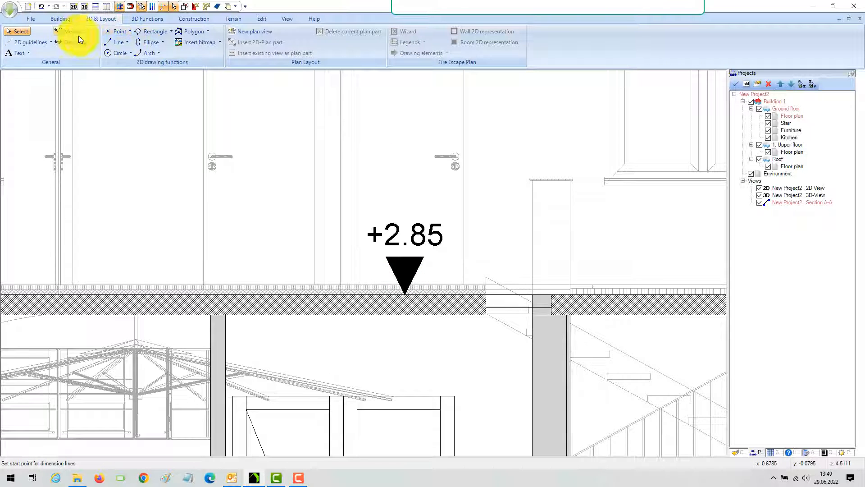
pyautogui.click(75, 42)
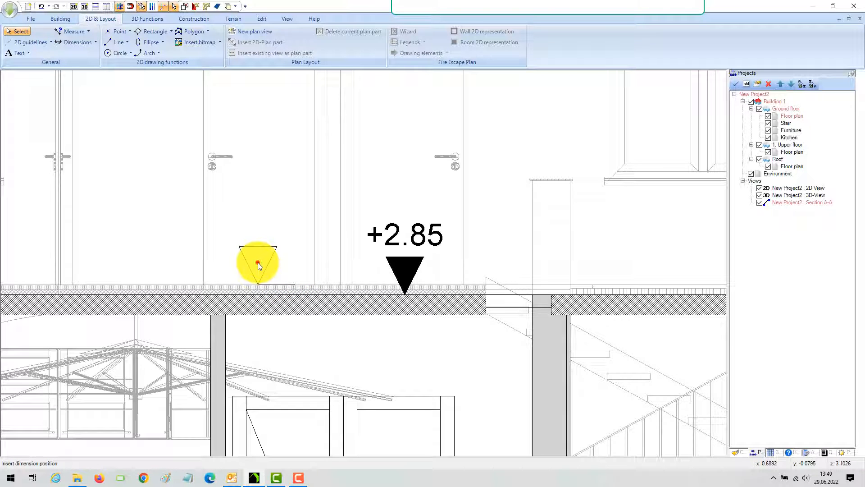
pyautogui.click(260, 265)
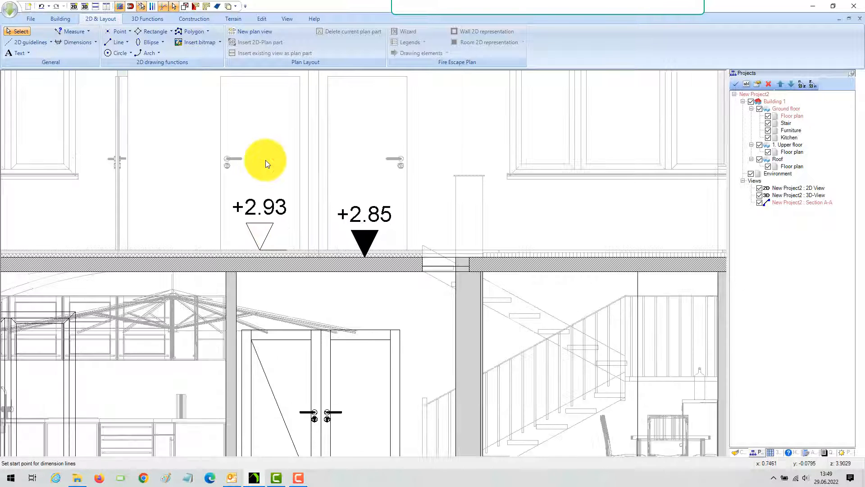